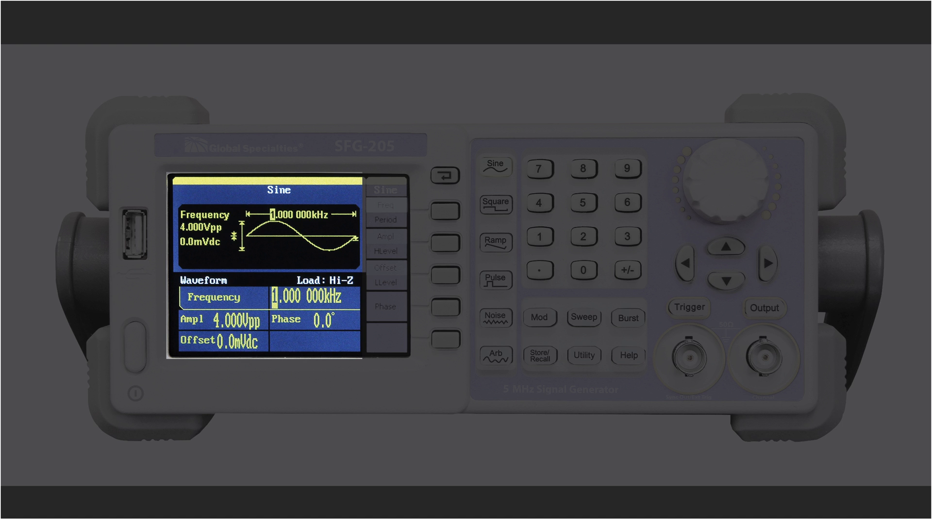
pyautogui.click(495, 166)
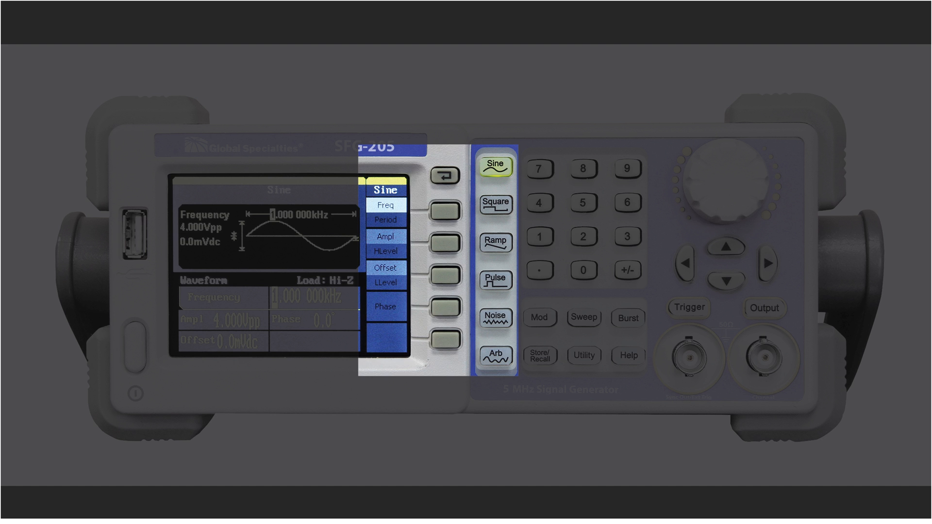